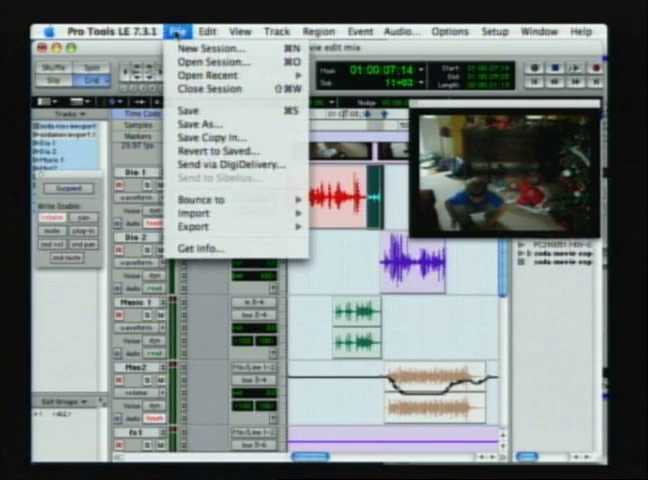
# Open the Edit menu and reveal the Fades submenu.
pyautogui.click(211, 31)
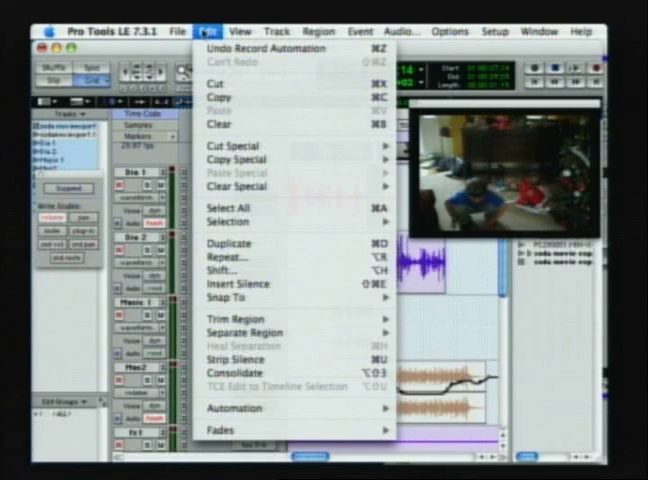
pyautogui.moveTo(290, 409)
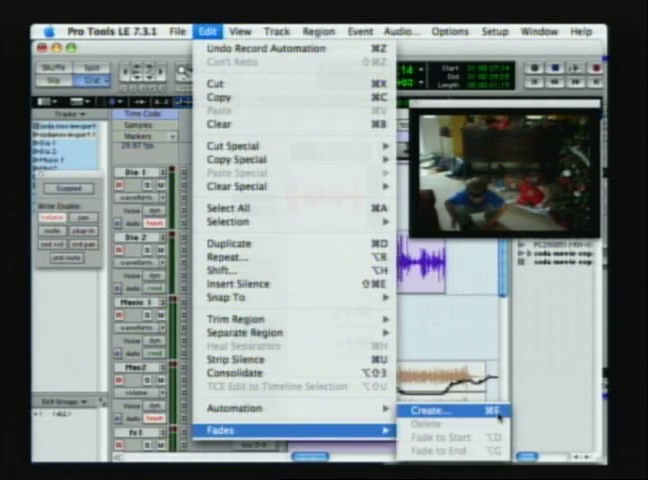
# Open Edit > Fades > Create and review the Standard, Equal Gain fade-out settings.
pyautogui.click(455, 412)
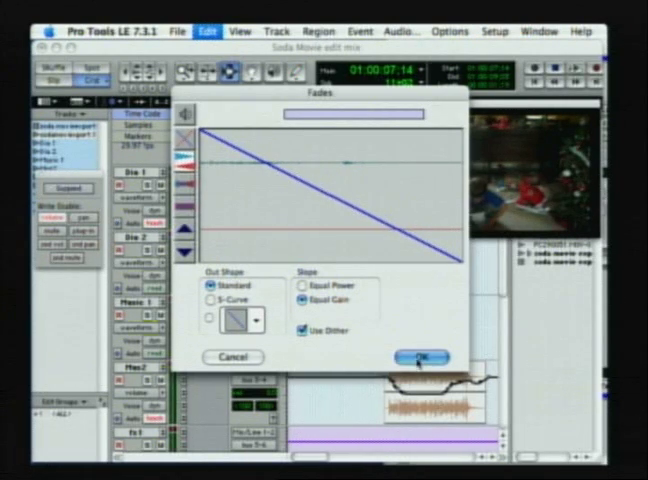
pyautogui.click(419, 357)
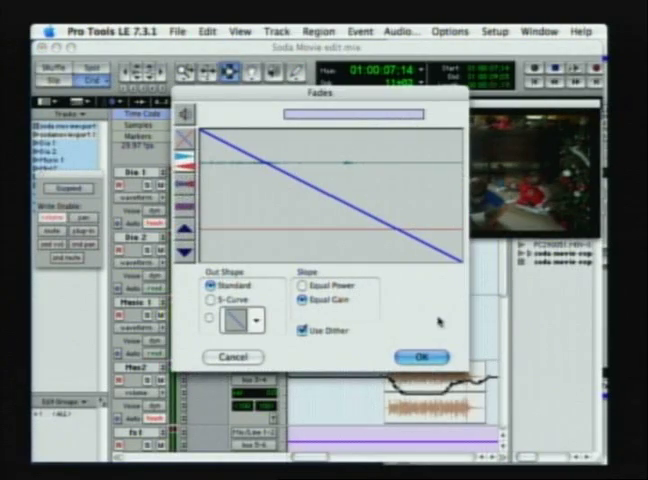
# Confirm the Fades dialog with OK to create the fade on the region.
pyautogui.click(420, 356)
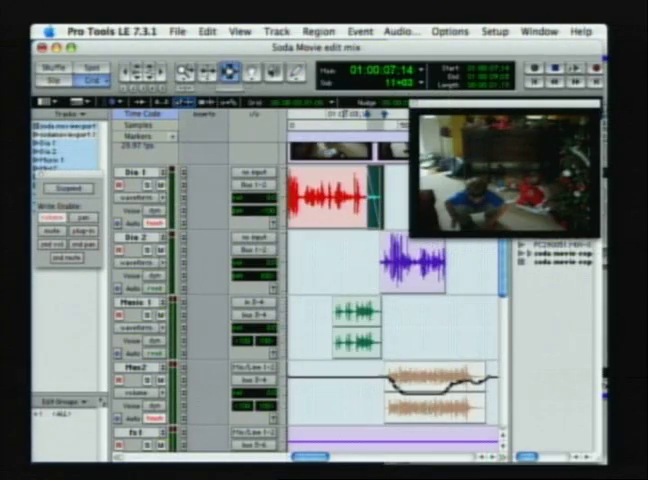